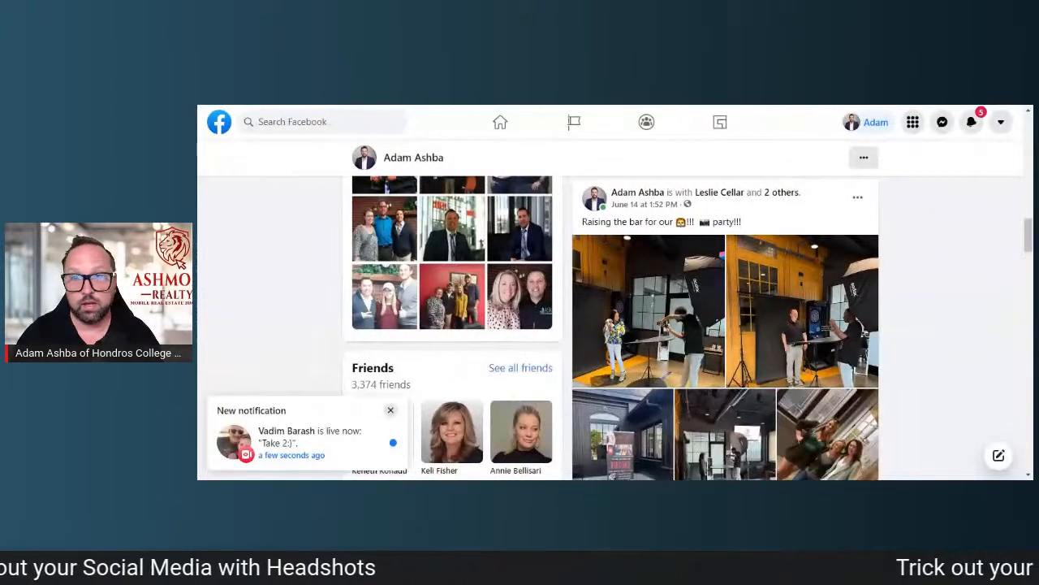
Dismiss the live-video notification and start a design search from the Canva home page.
click(390, 409)
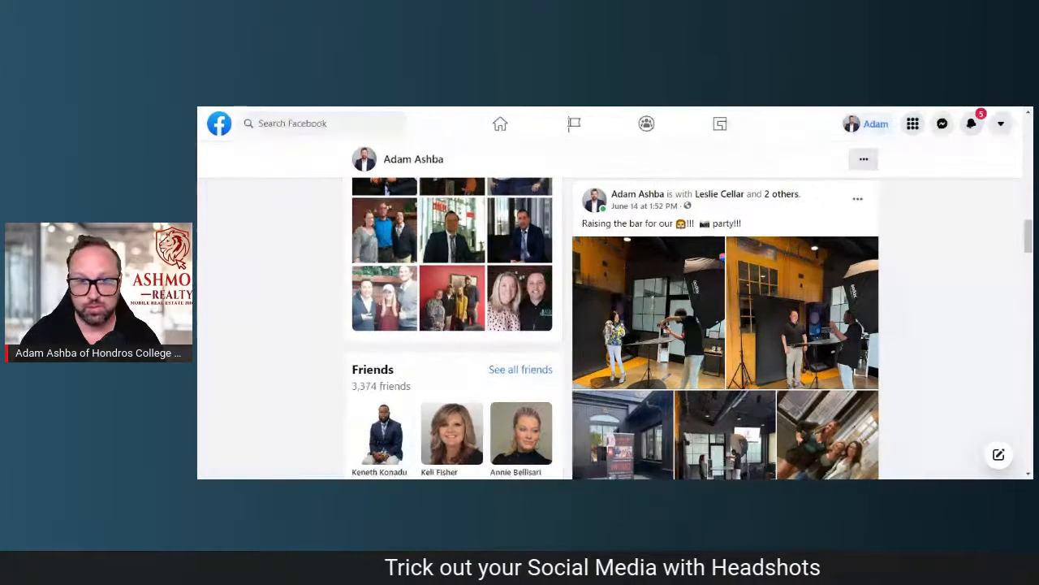
scroll(down, 3)
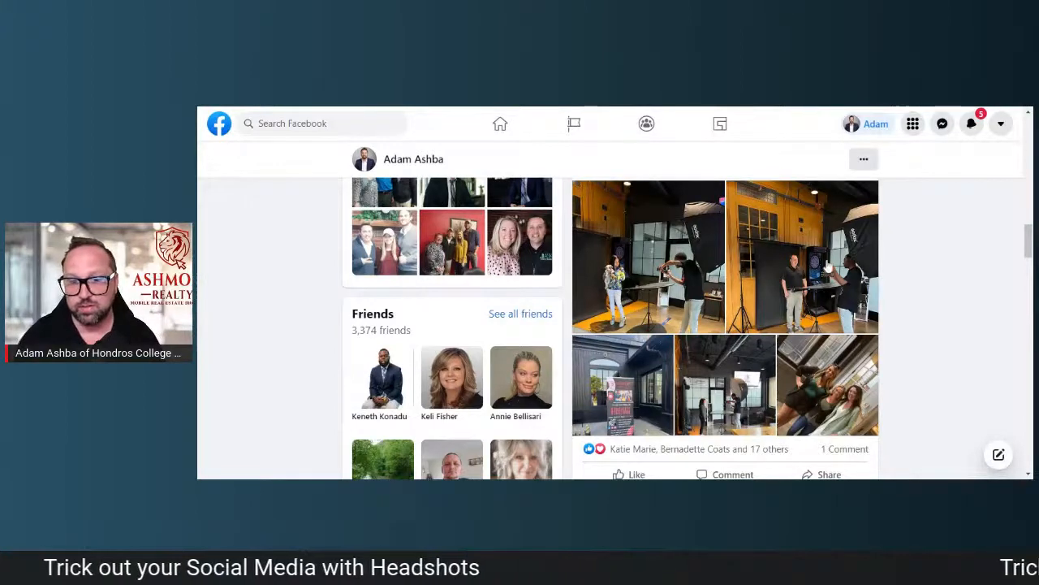
scroll(down, 3)
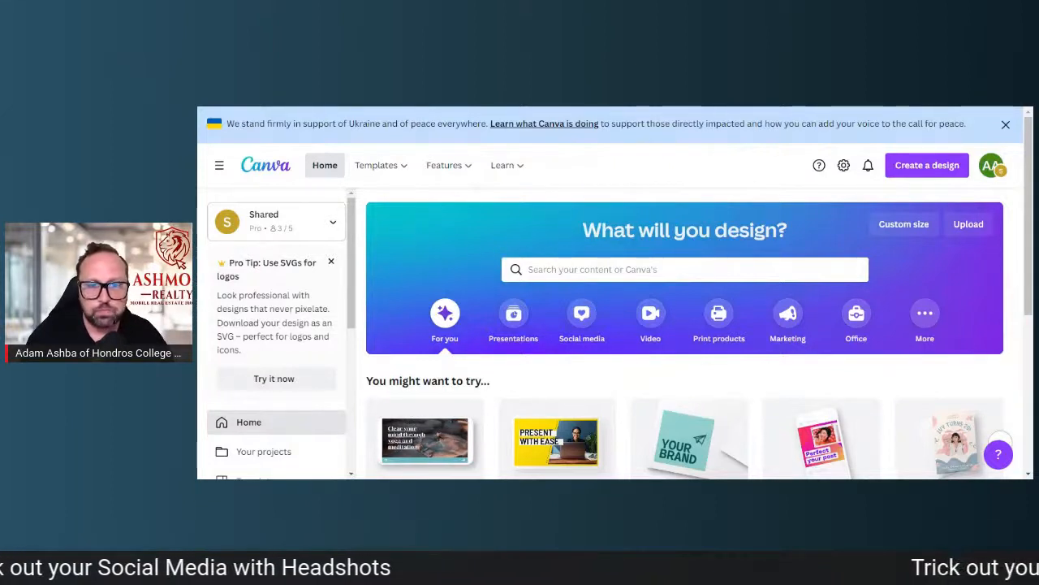
click(686, 270)
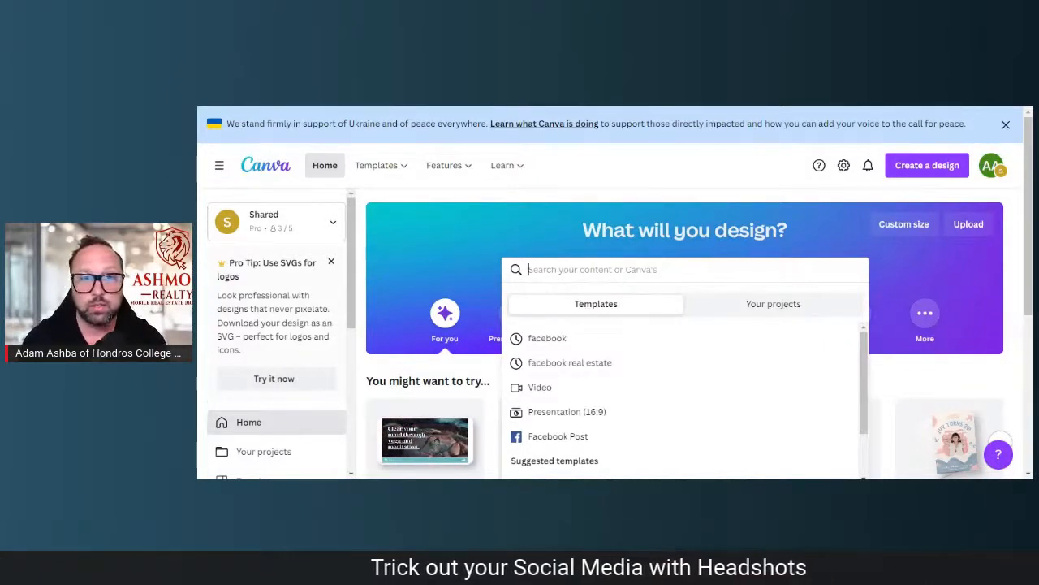
Search Canva for 'facebook post' templates, including the blank Facebook Post option.
text(facebook post)
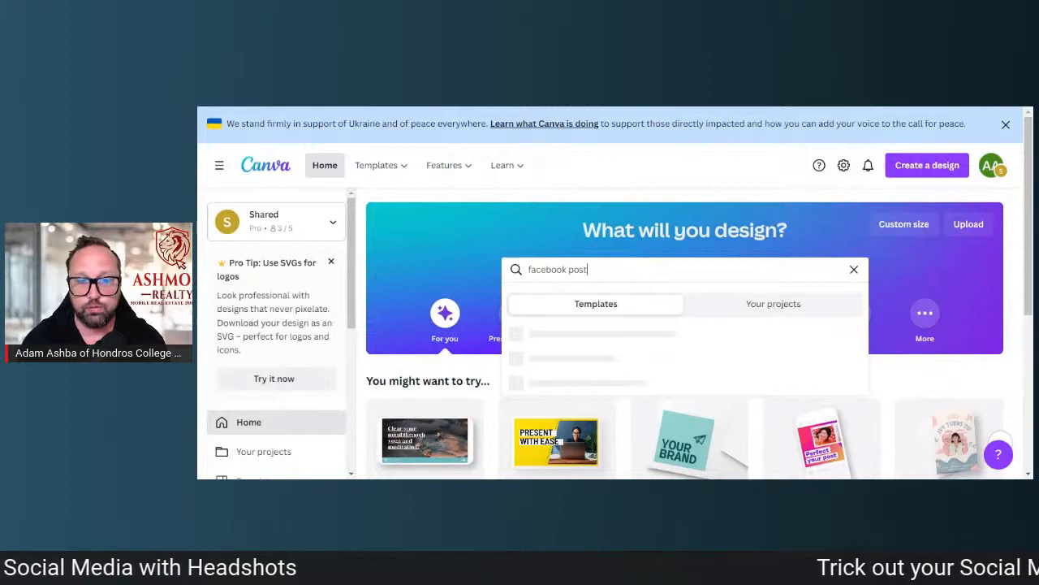
click(686, 269)
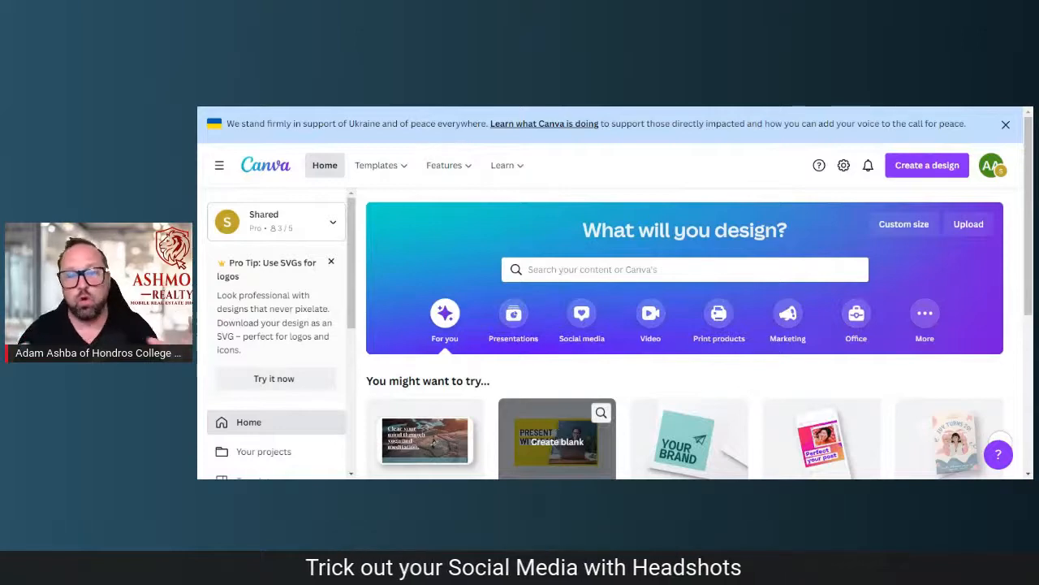
text(facebook post)
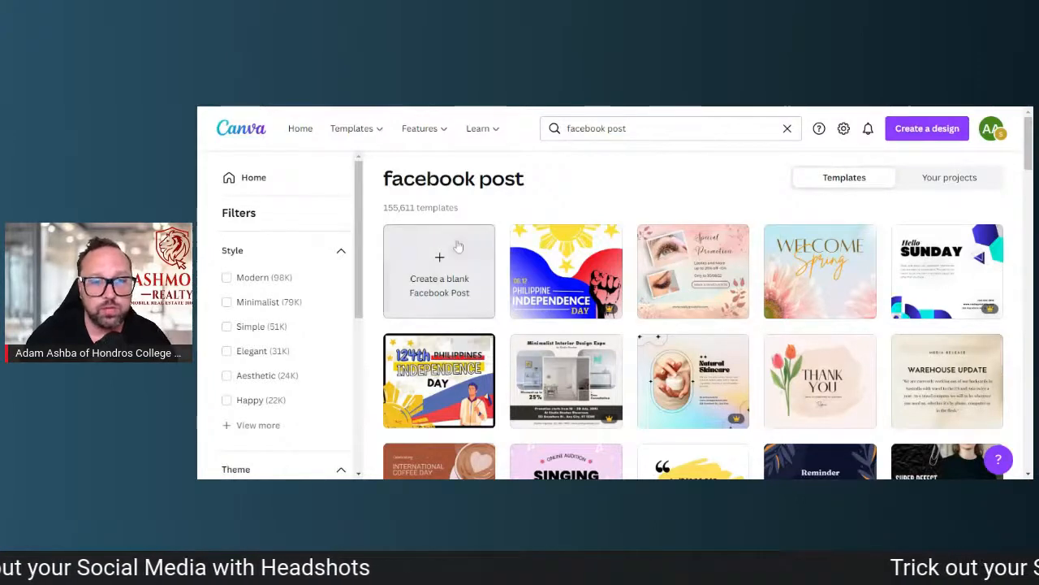
scroll(down, 3)
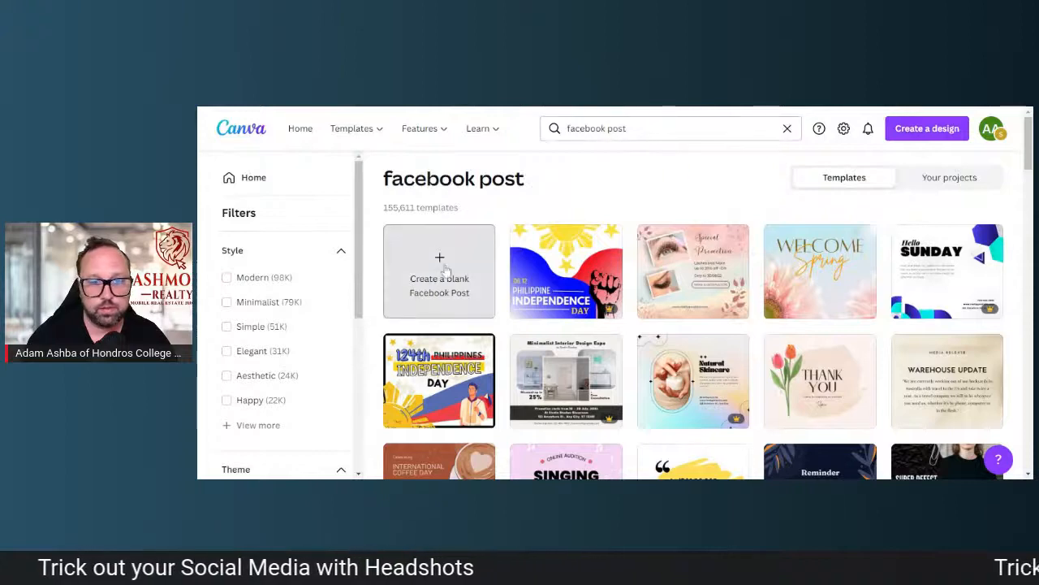
scroll(down, 3)
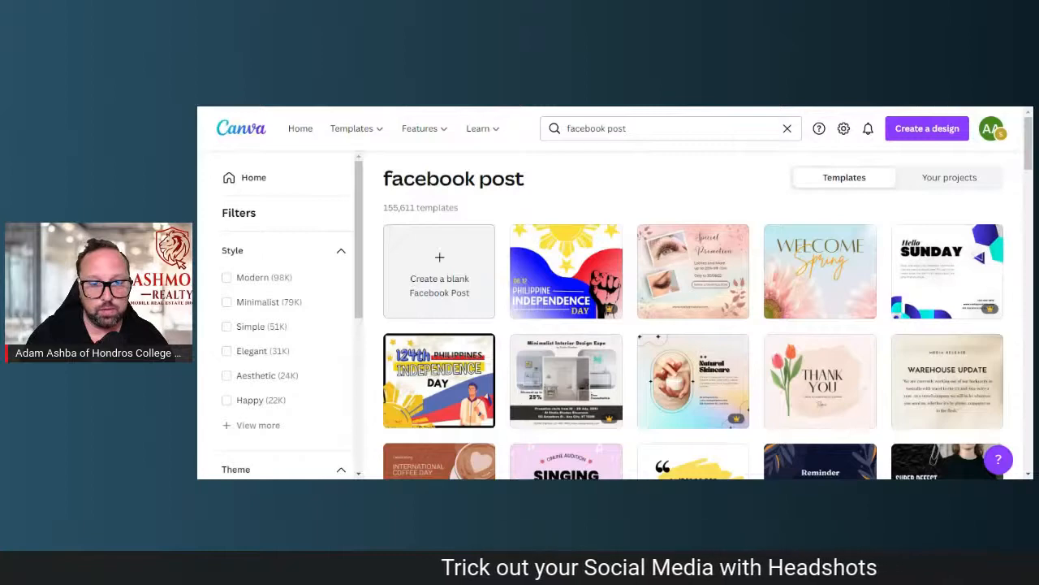
Open the Facebook Post design with the headshot over the house photo.
click(438, 279)
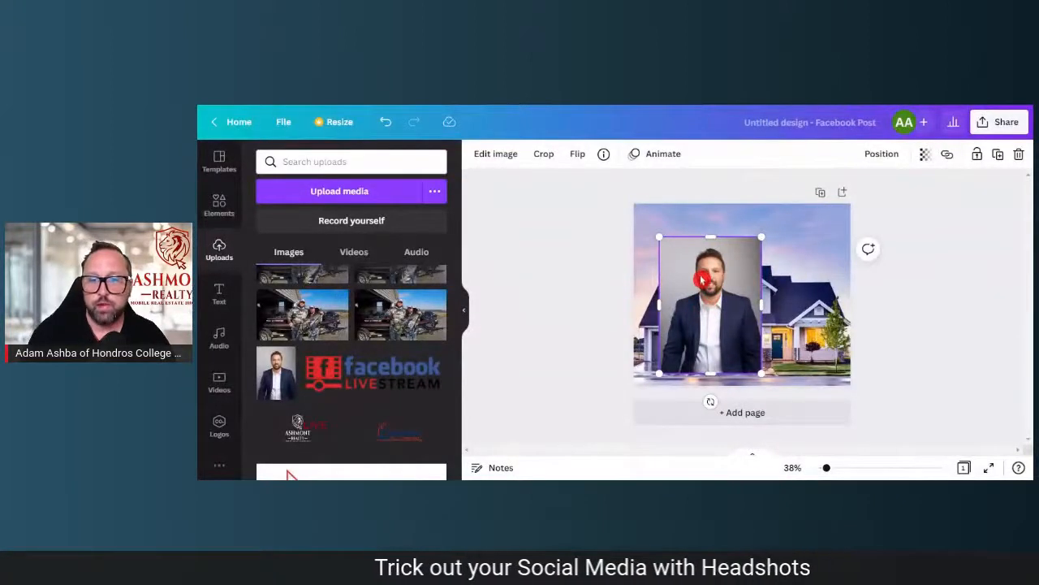
Reposition the headshot and run the Background Remover effect on it from Edit image.
drag(735, 295, 691, 296)
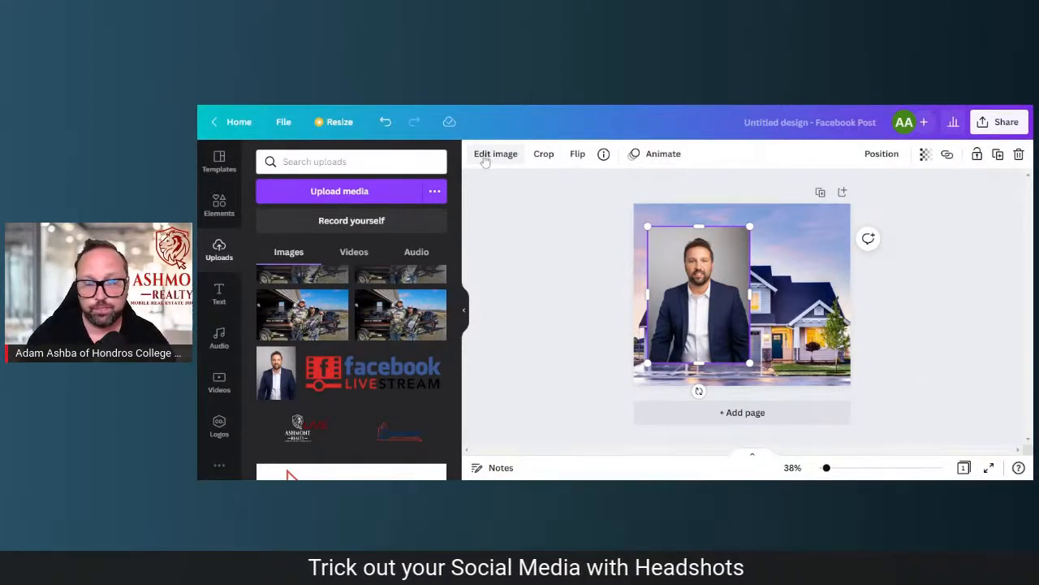
click(496, 152)
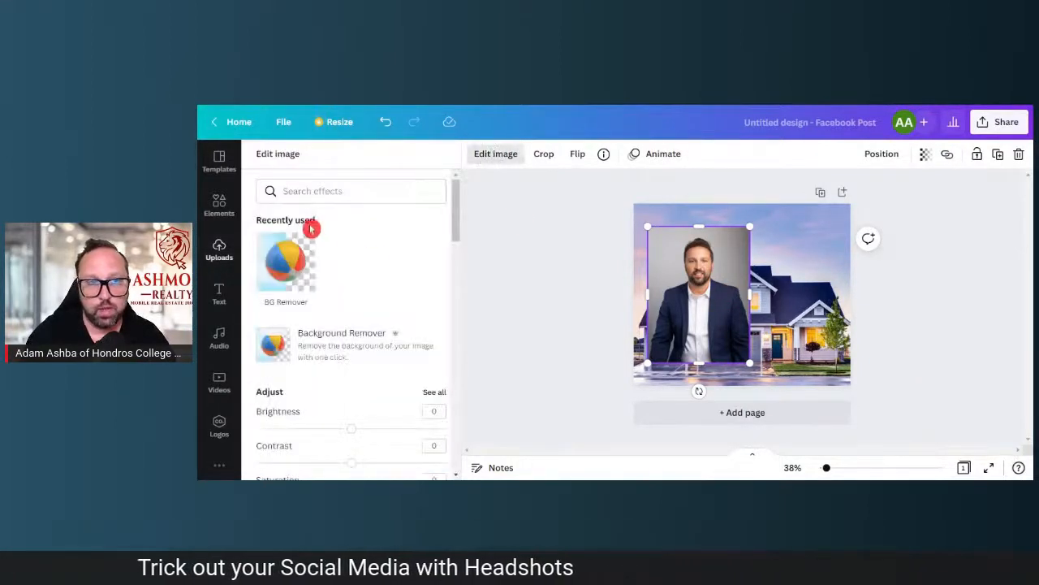
click(350, 191)
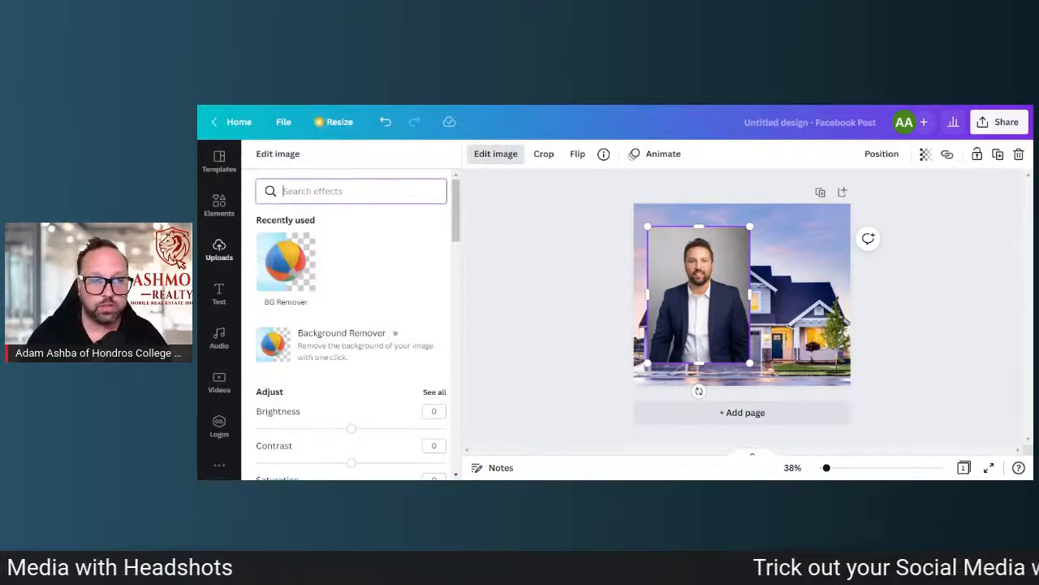
text(b)
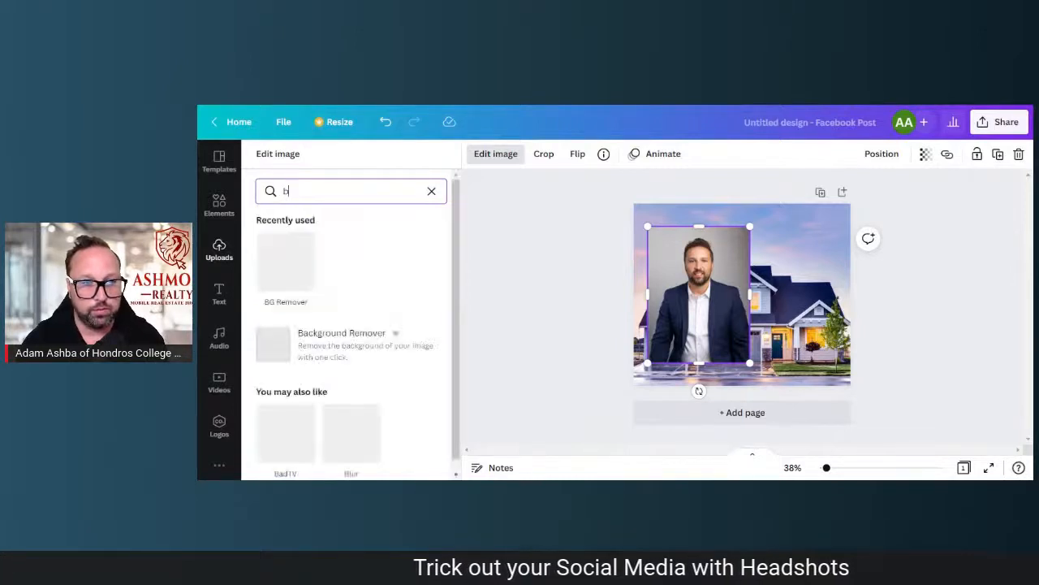
click(432, 192)
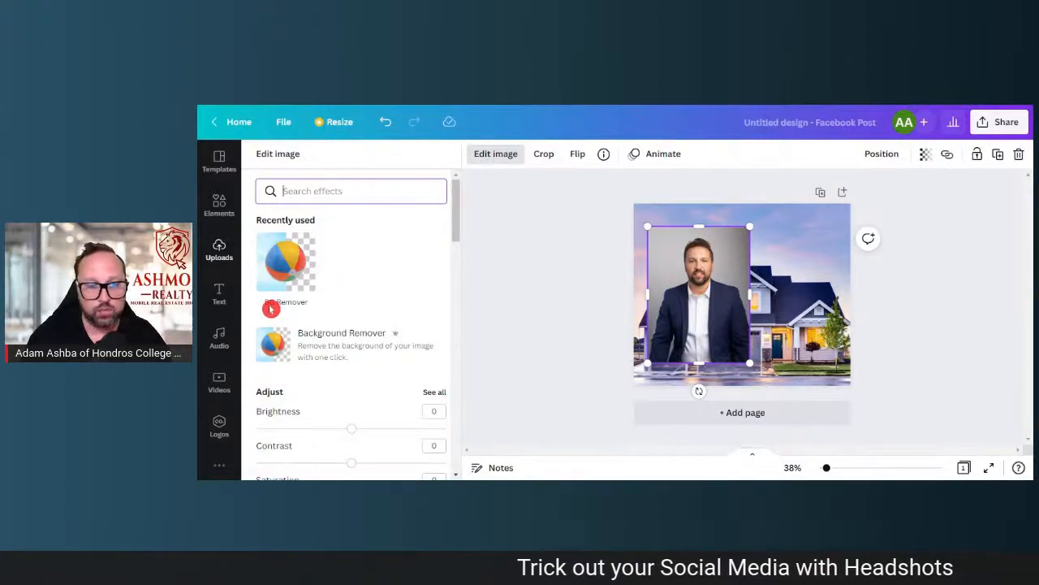
mouse_move(283, 300)
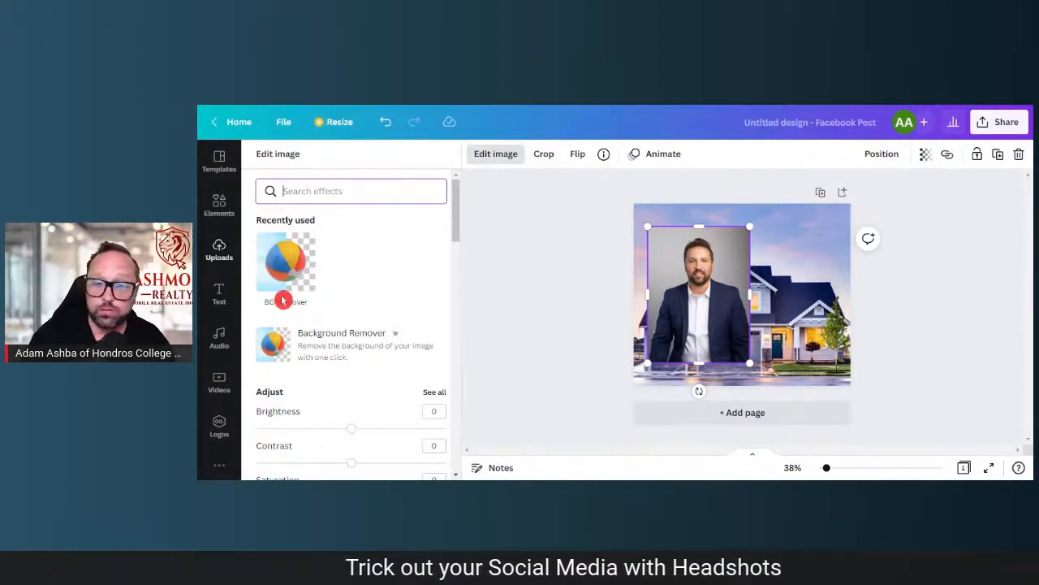
click(285, 263)
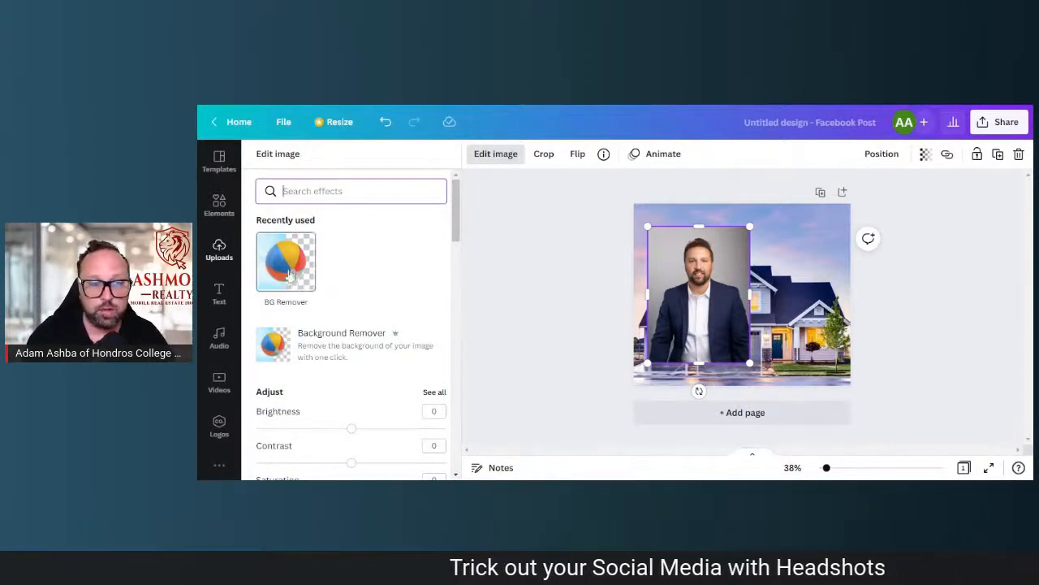
click(285, 260)
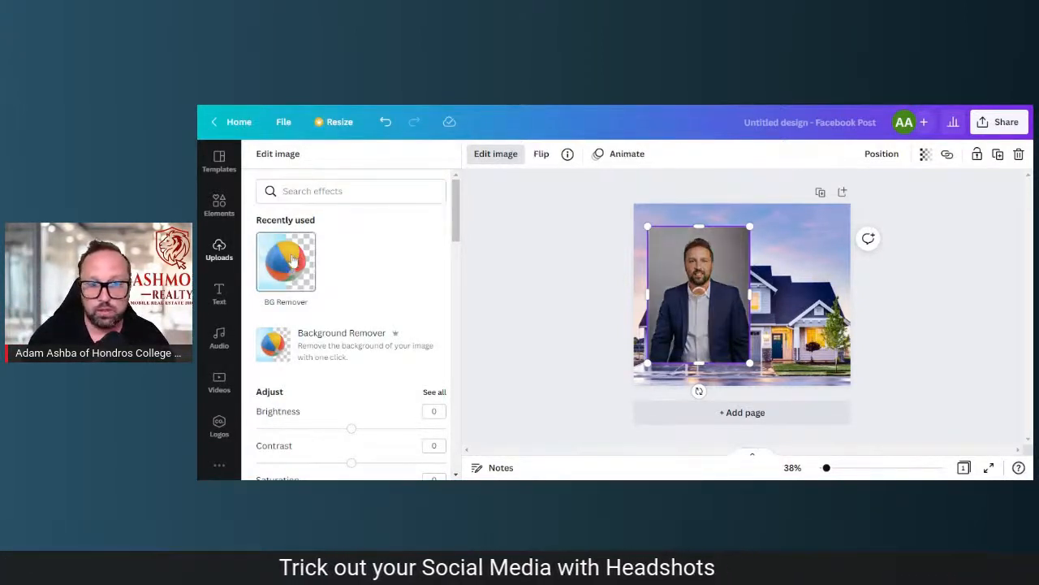
Scale up the cutout headshot to cover the left part of the house photo.
click(286, 260)
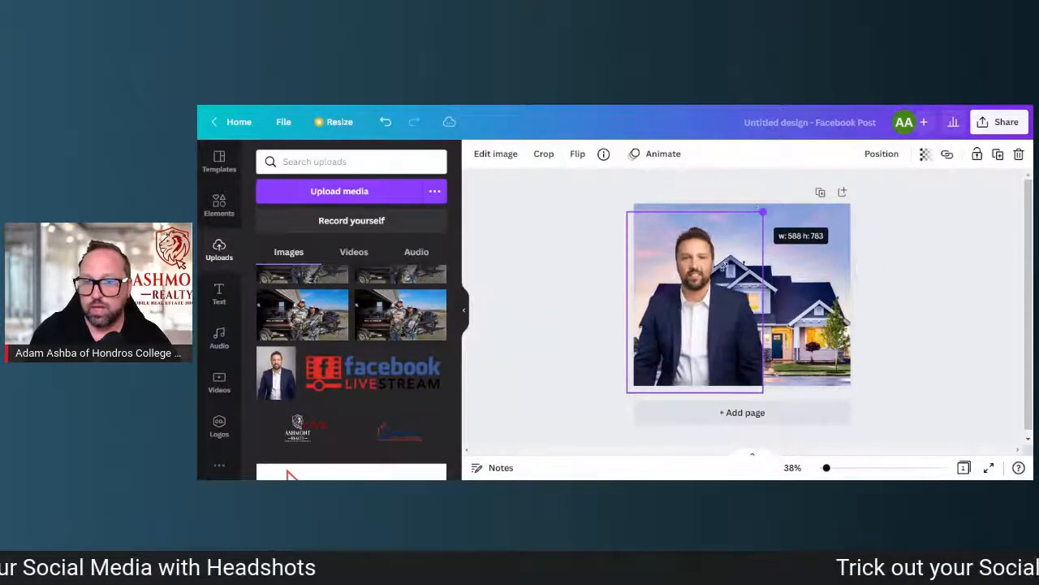
Add the teal POOL PARTY text combination over the photo.
click(932, 281)
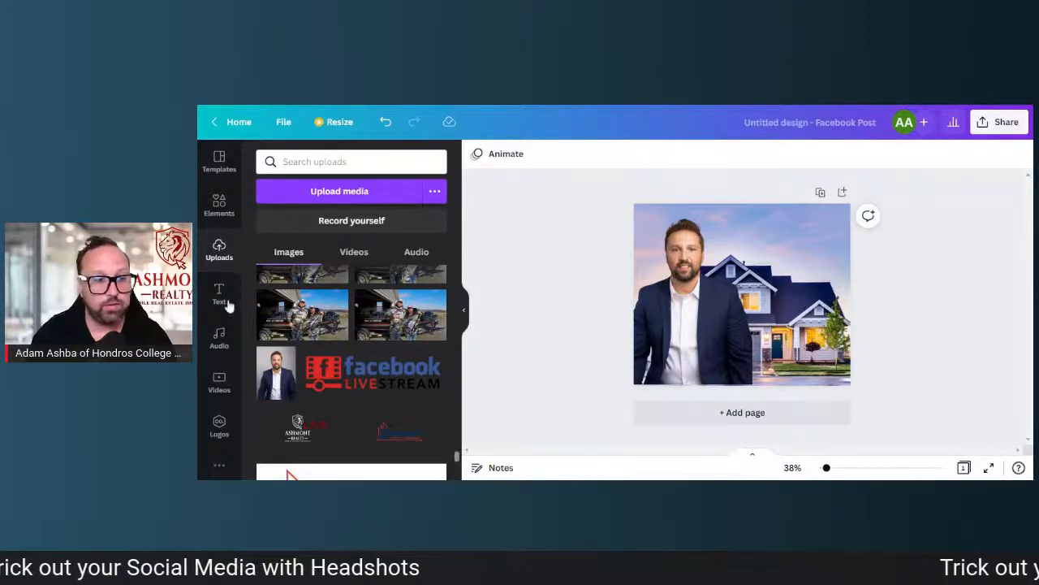
click(217, 294)
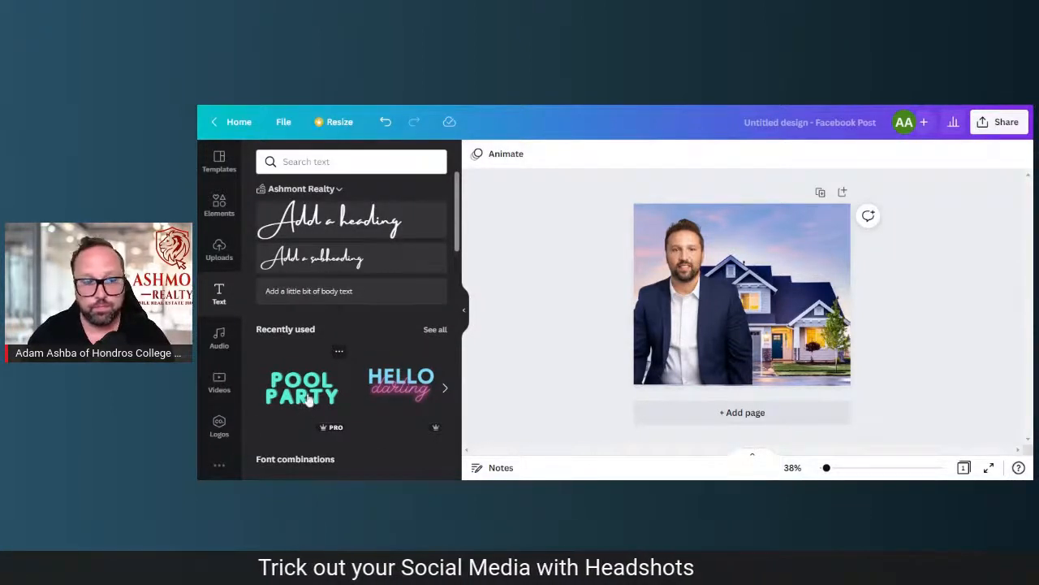
click(302, 386)
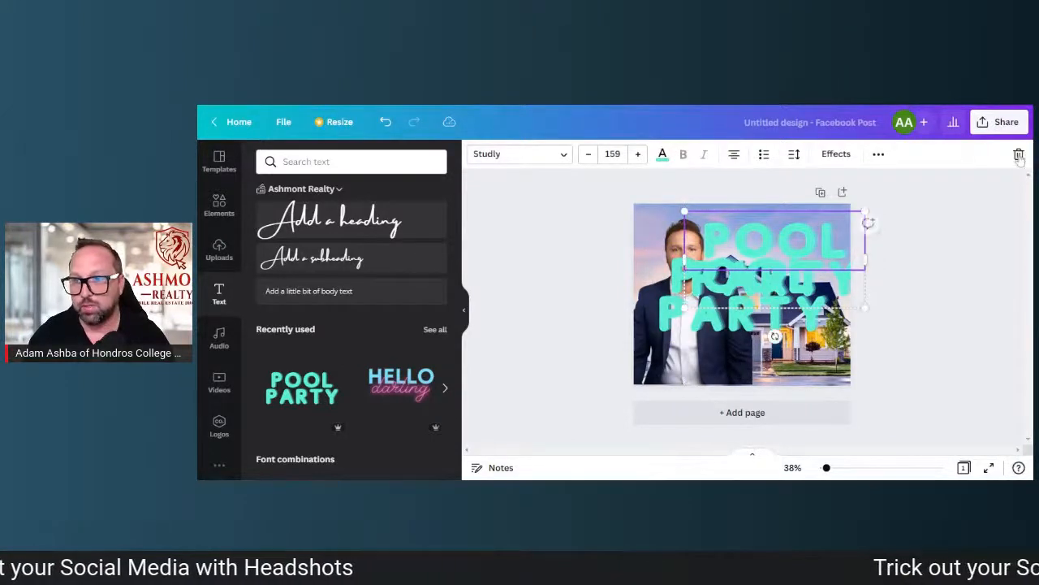
Delete the PARTY word so only the teal POOL heading remains above the agent.
click(1018, 154)
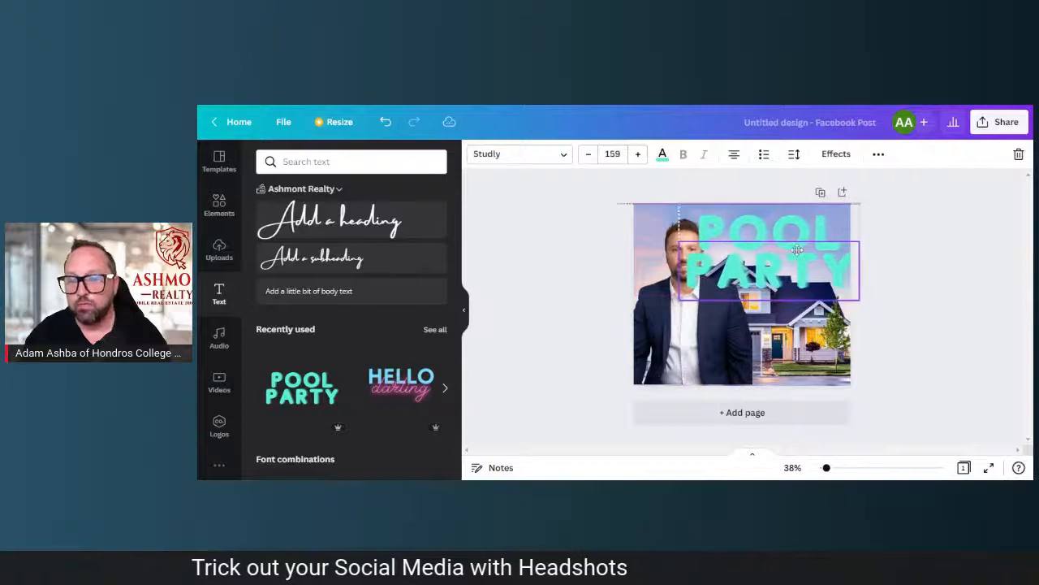
click(763, 268)
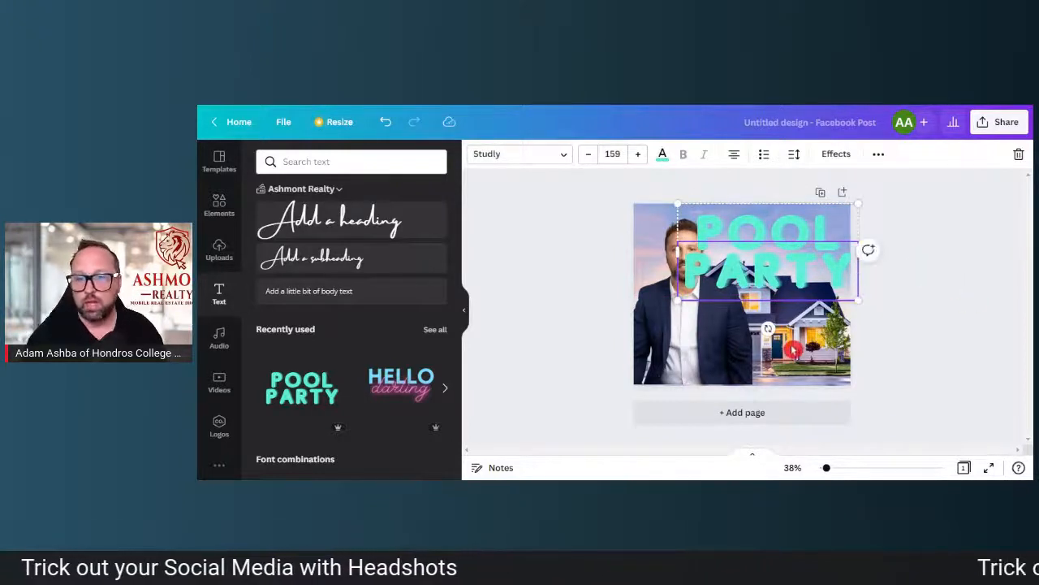
click(1019, 154)
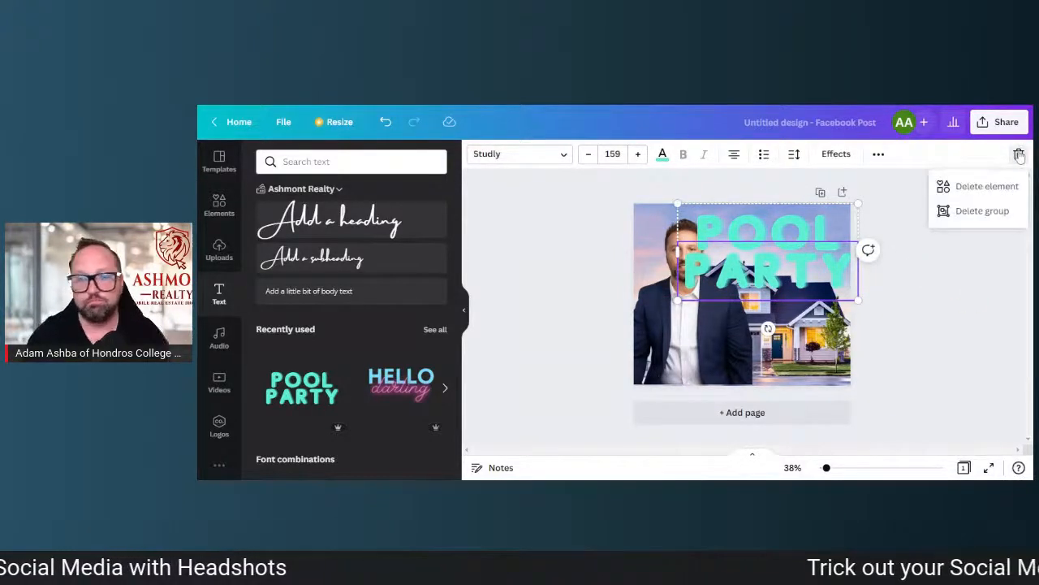
click(987, 185)
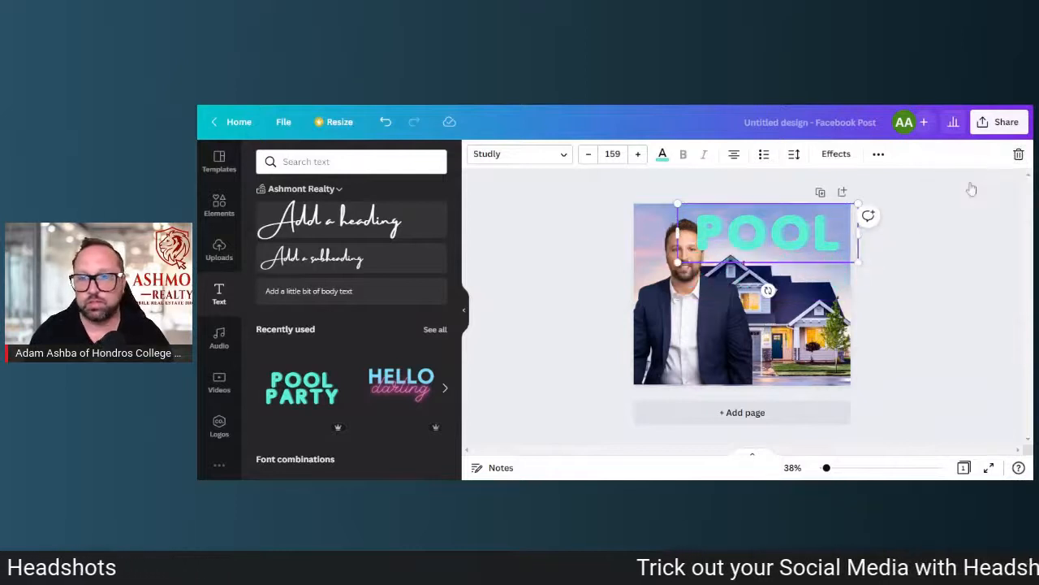